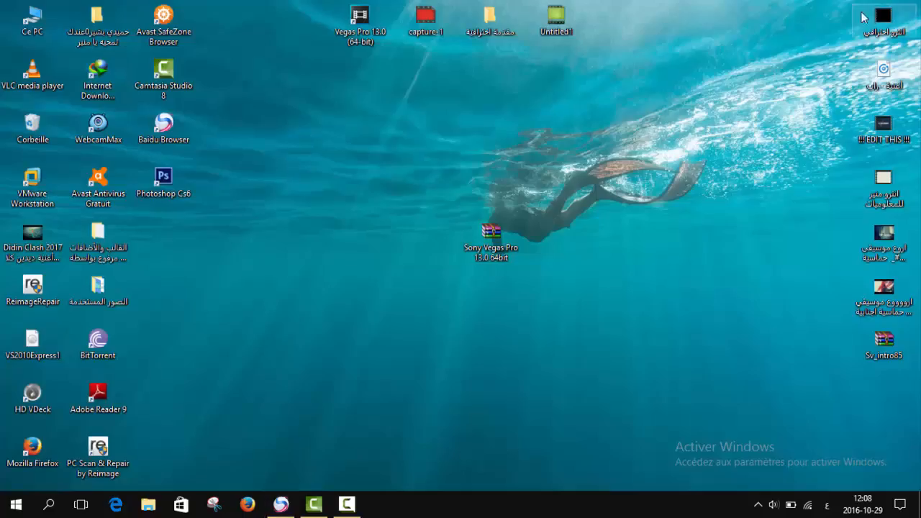
Step: Launch the Sony Vegas Pro 13.0 x64 installer from the desktop and tidy the new Vegas Pro 13 item
click(491, 237)
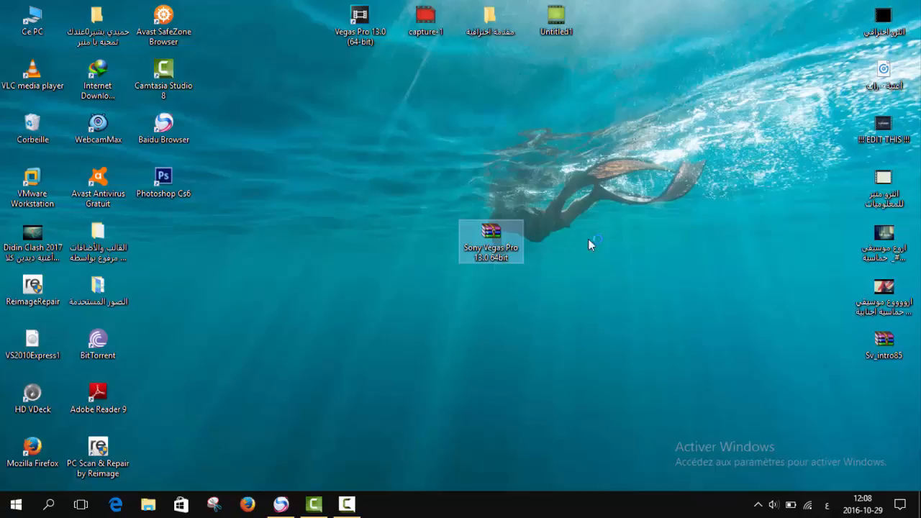
double_click(491, 241)
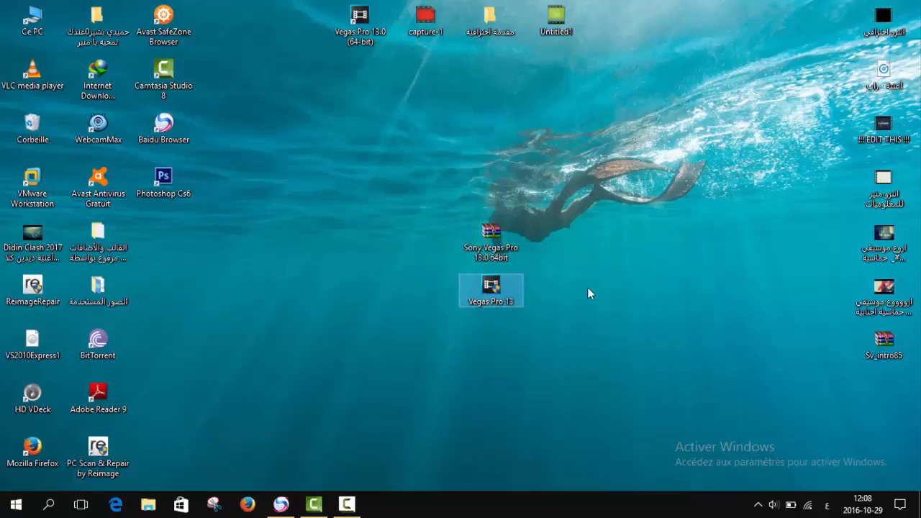
mouse_move(513, 372)
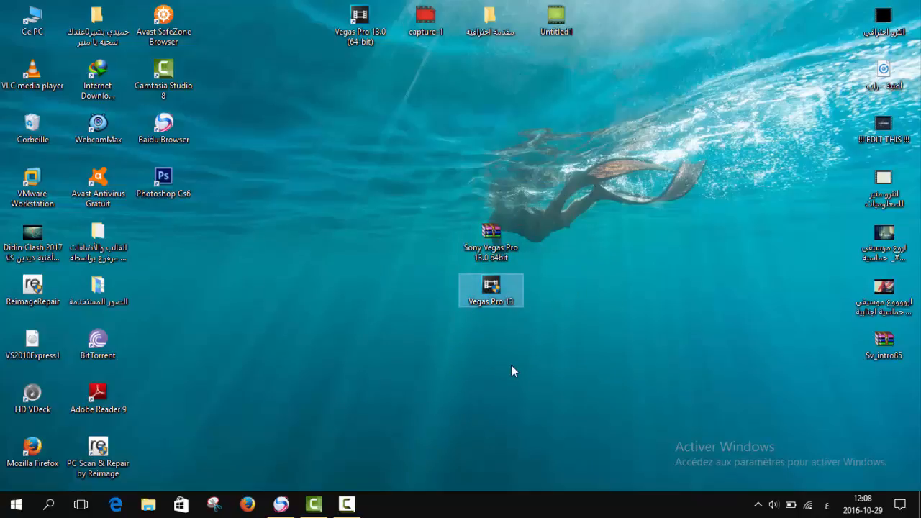
drag(515, 371, 604, 213)
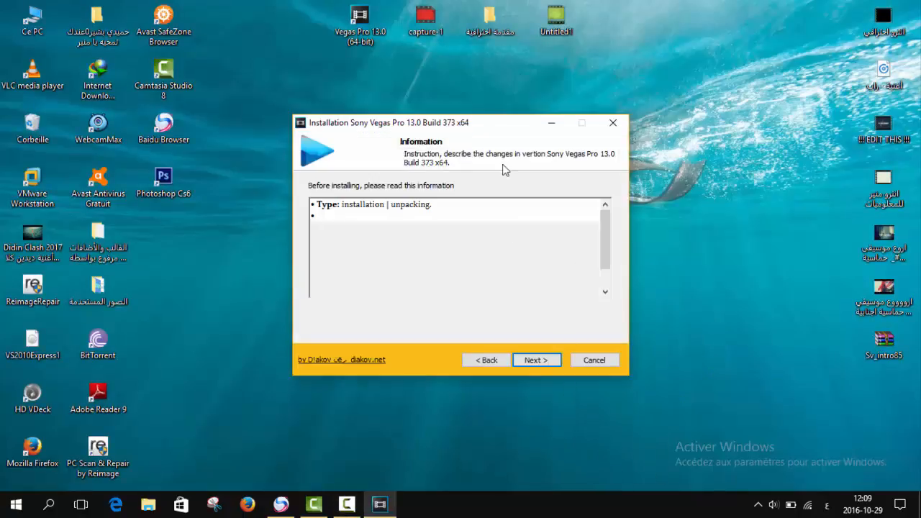
Step: Accept the information and language pages, keep C:\Program Files\Sony and start the installation
click(536, 360)
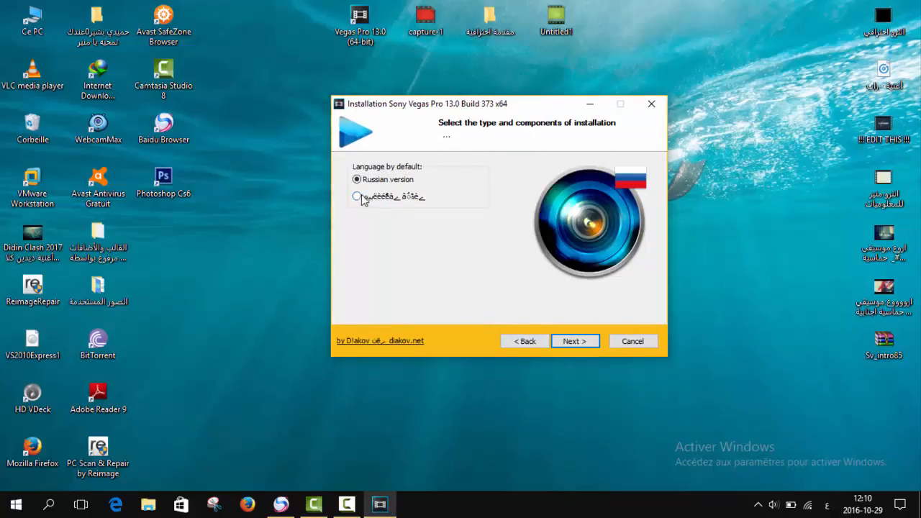
click(574, 339)
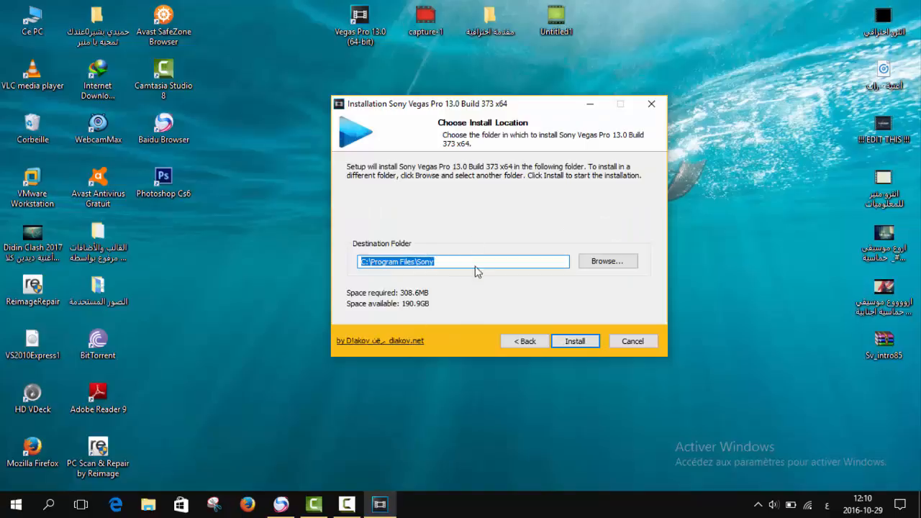
click(608, 260)
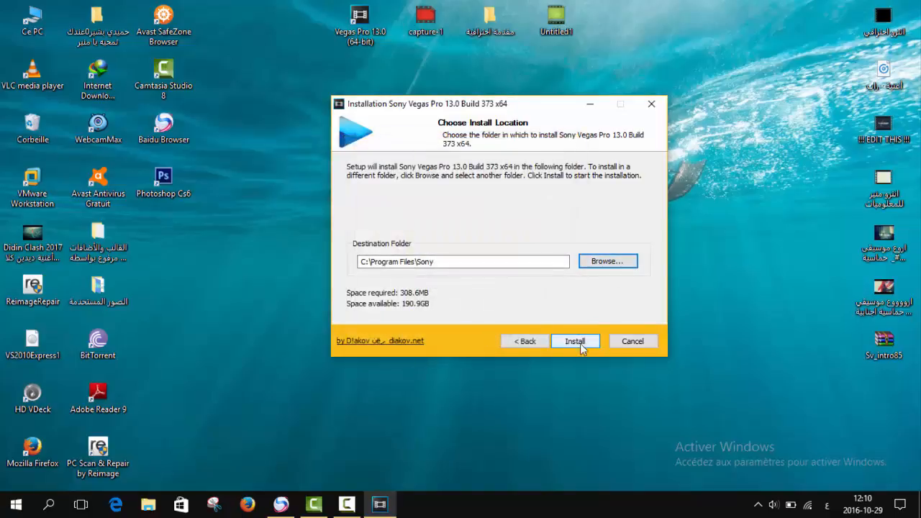
click(575, 341)
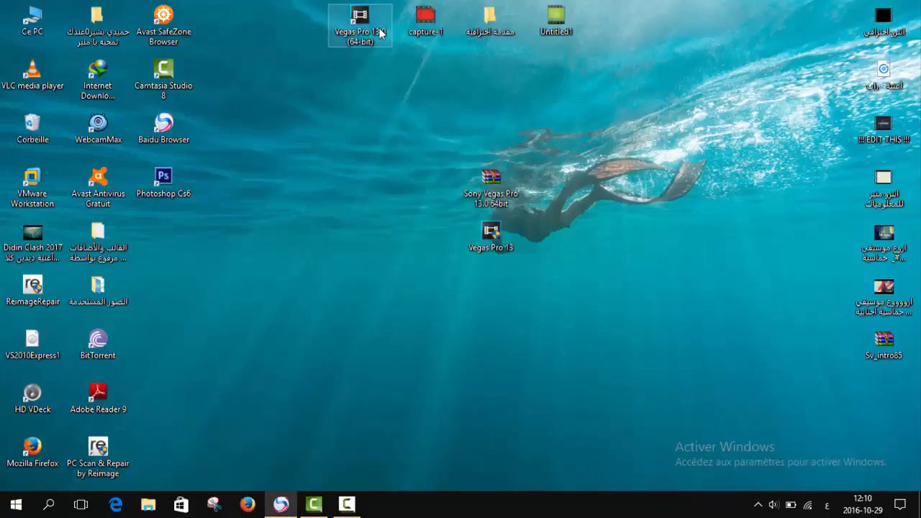
Step: Place the Vegas Pro 13.0 (64-bit) shortcut at desktop centre and start Vegas Pro 13 from it
drag(360, 26, 425, 238)
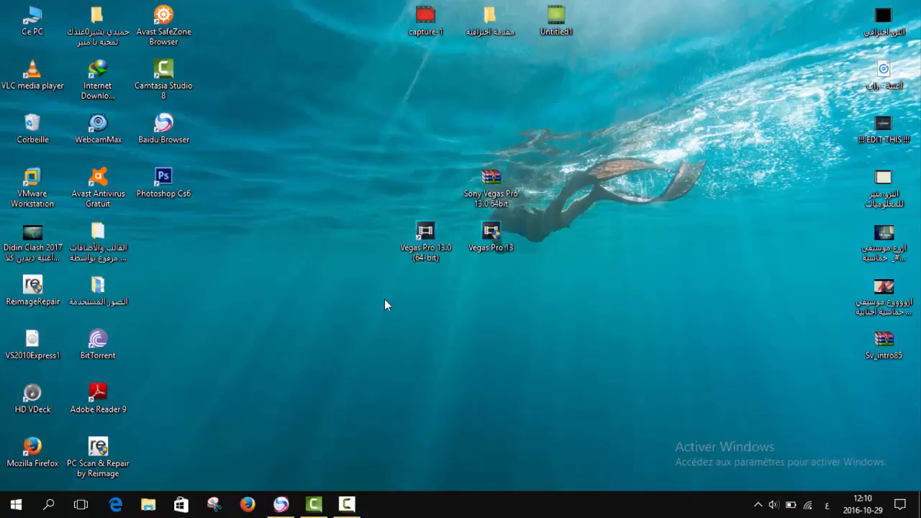
click(426, 232)
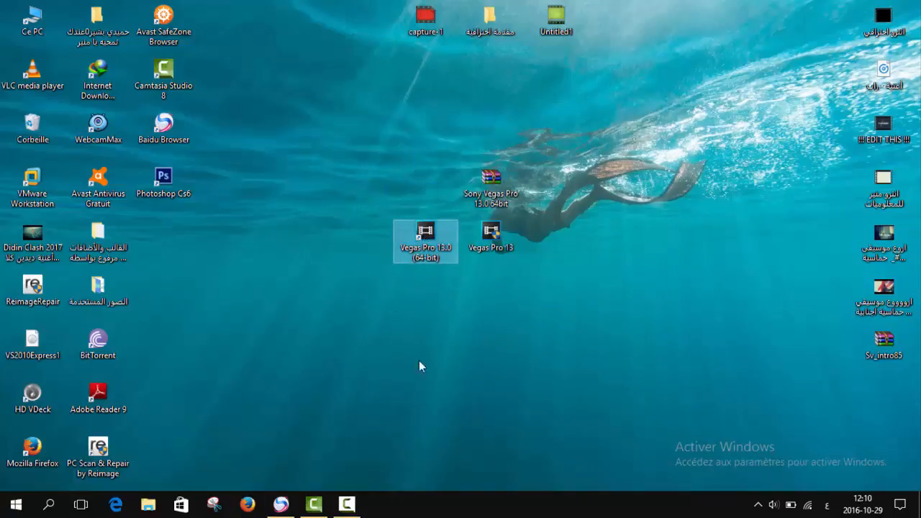
double_click(426, 242)
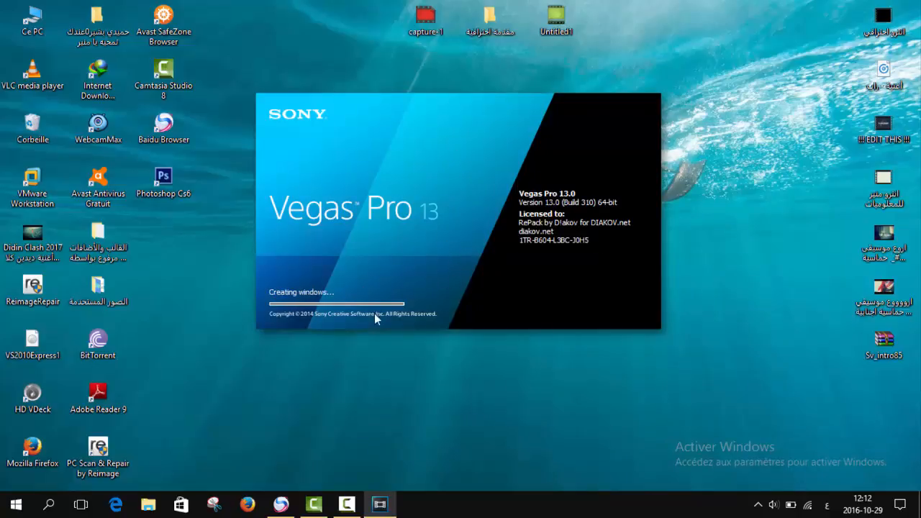
mouse_move(517, 216)
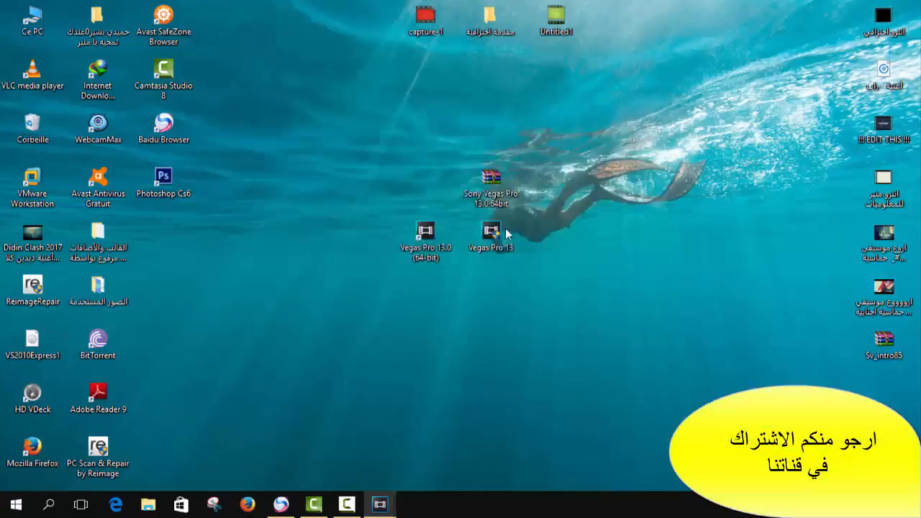
Step: Bring Vegas Pro 13 up on an empty untitled project, dismissing the missing-project-file warning
double_click(491, 231)
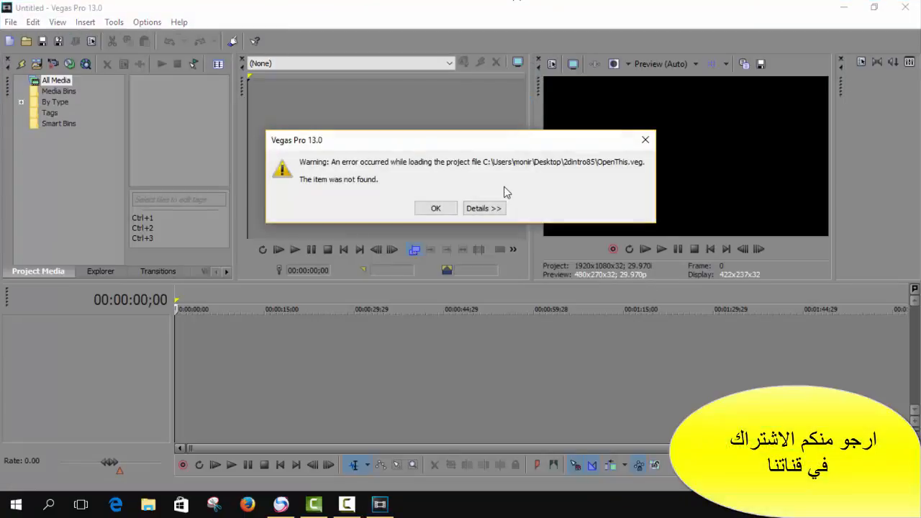
click(435, 207)
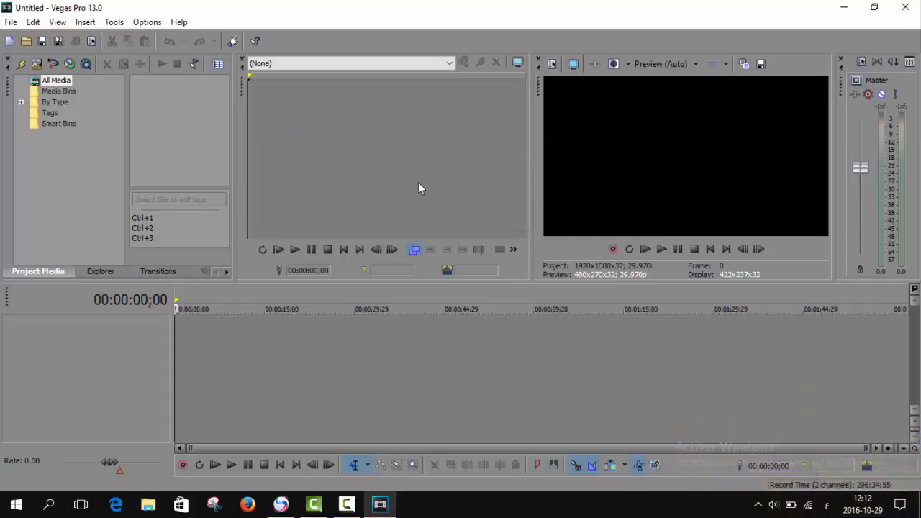